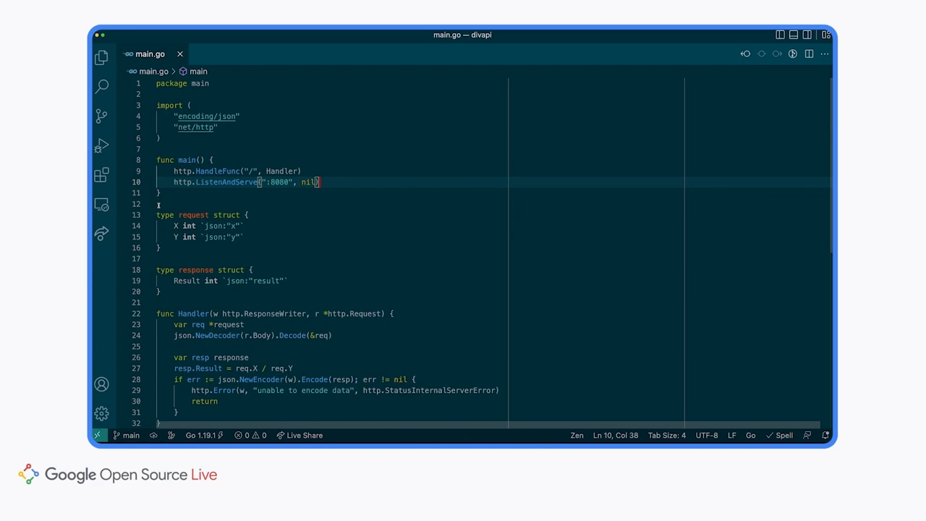
pyautogui.moveTo(387, 224)
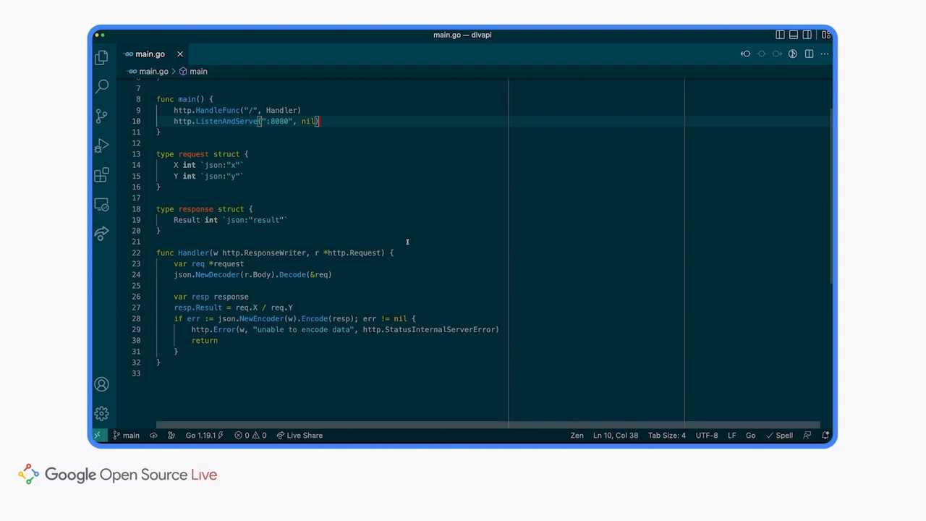
pyautogui.moveTo(322, 274)
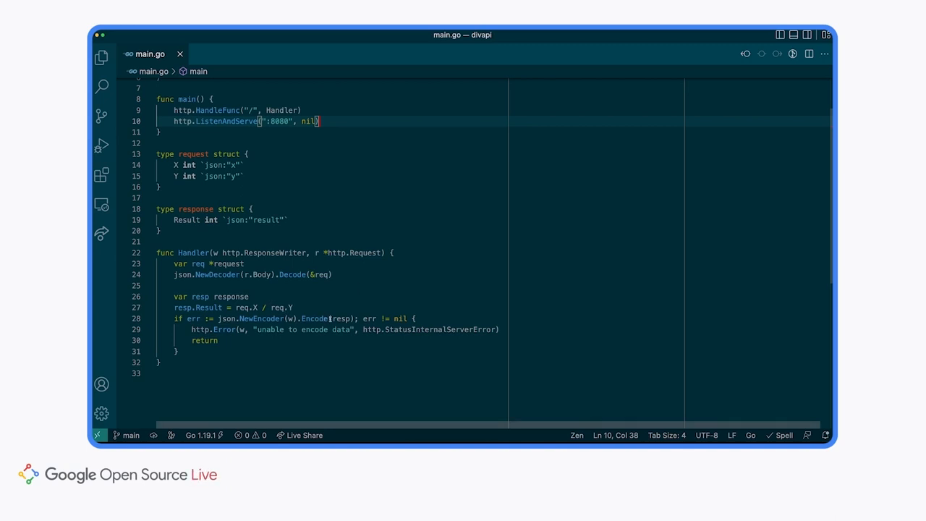
pyautogui.moveTo(439, 314)
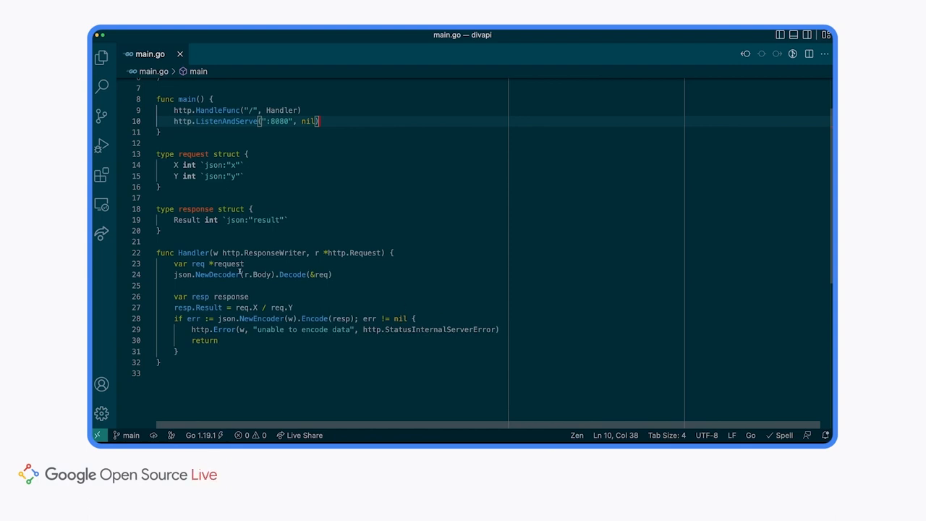
# Generate a TestHandler unit test skeleton for Handler from the Command Palette
pyautogui.press('Cmd+Shift+P')
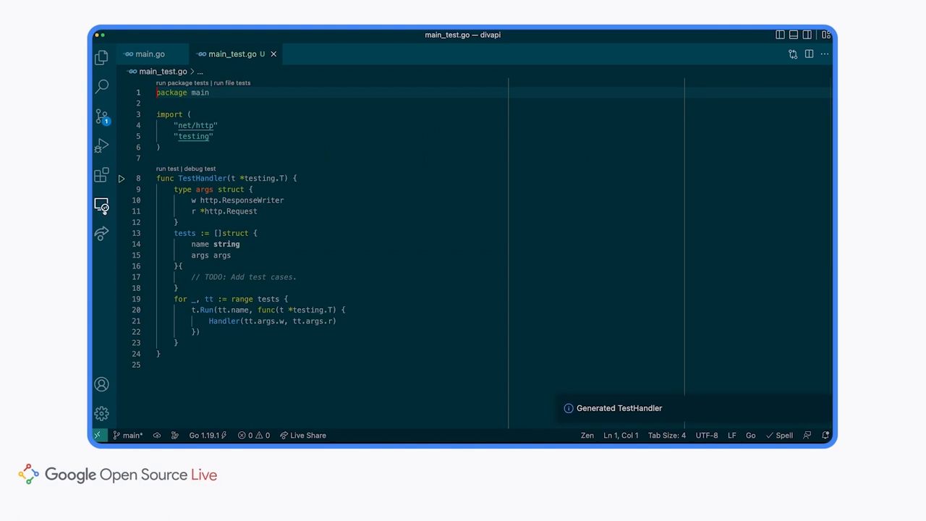
pyautogui.moveTo(102, 205)
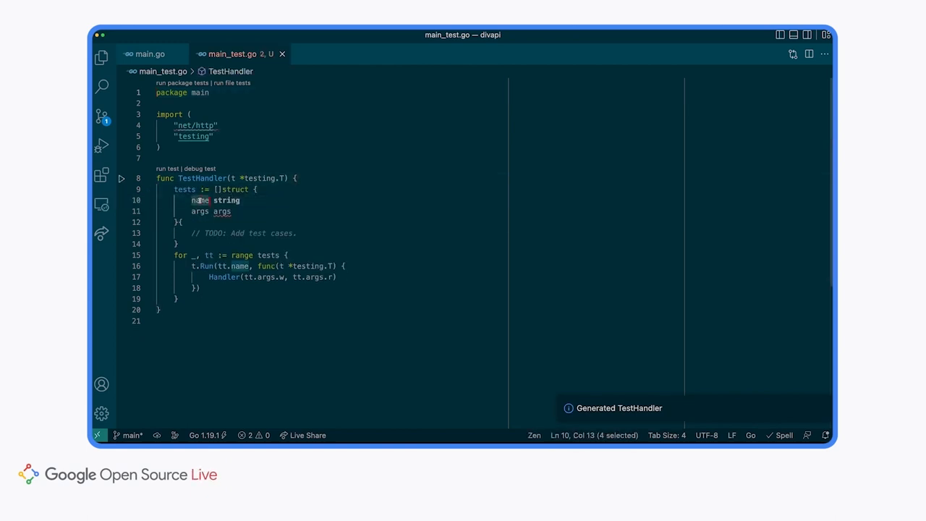
# Replace the generated name/args test fields with 'input string' and 'result string'
pyautogui.write('input')
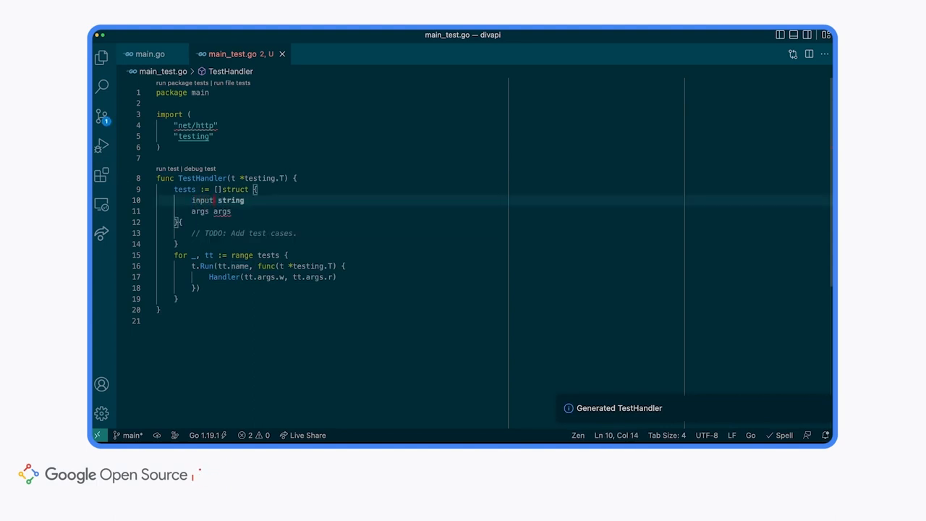
pyautogui.doubleClick(199, 211)
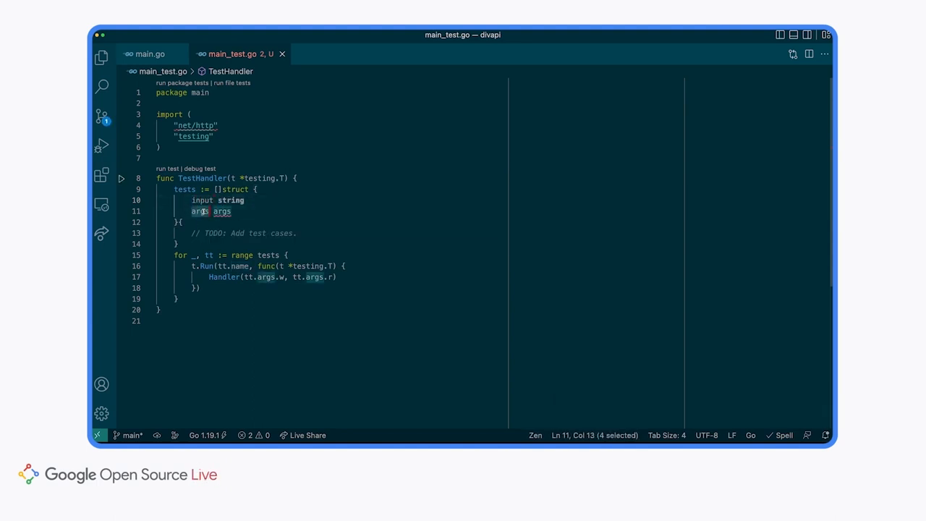
pyautogui.write('result')
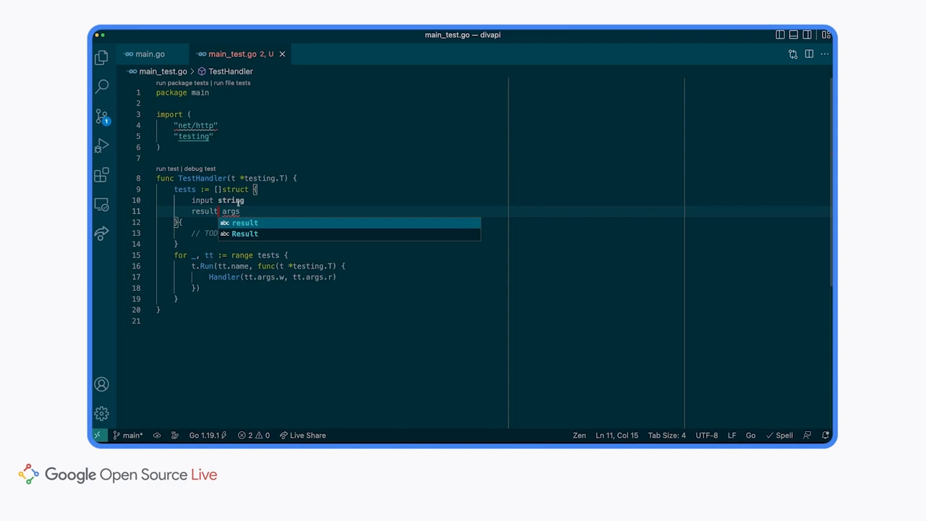
pyautogui.write('string')
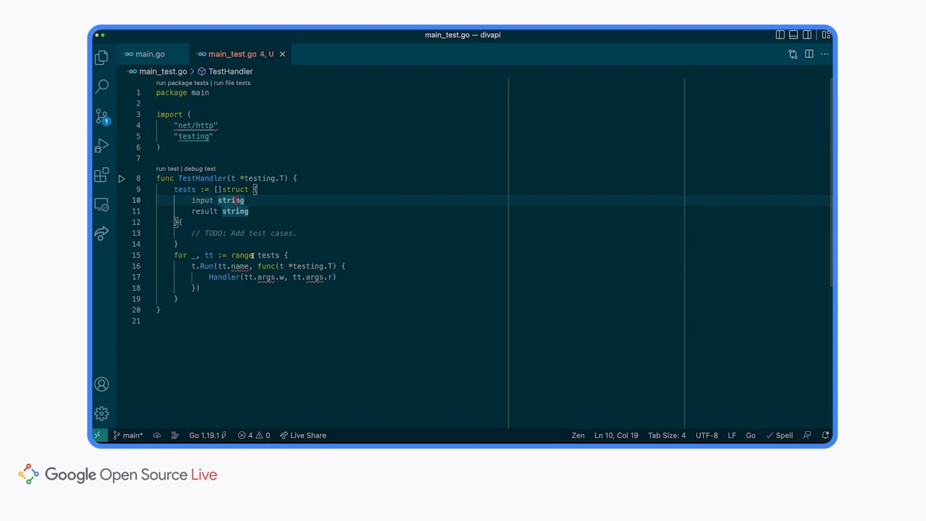
pyautogui.moveTo(307, 257)
pyautogui.write('w := http')
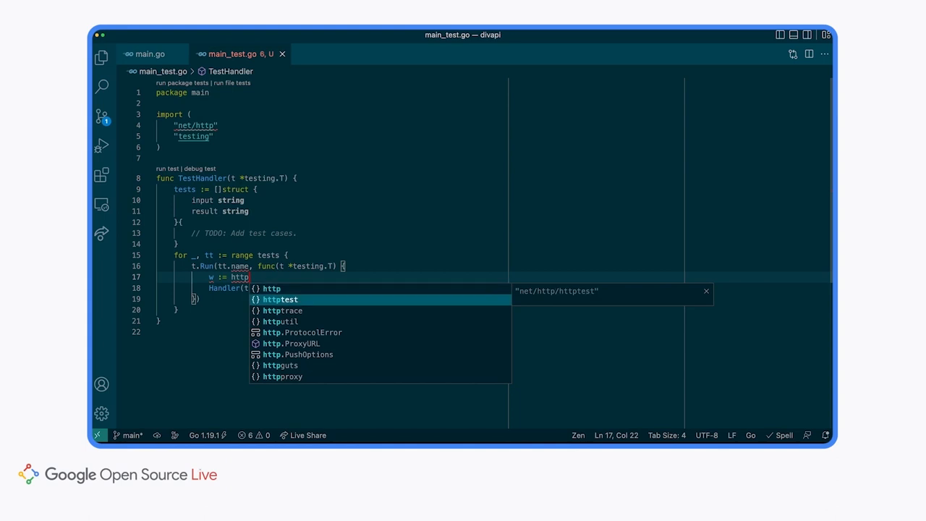
pyautogui.write('test.NewRecorder(')
pyautogui.write('req :=')
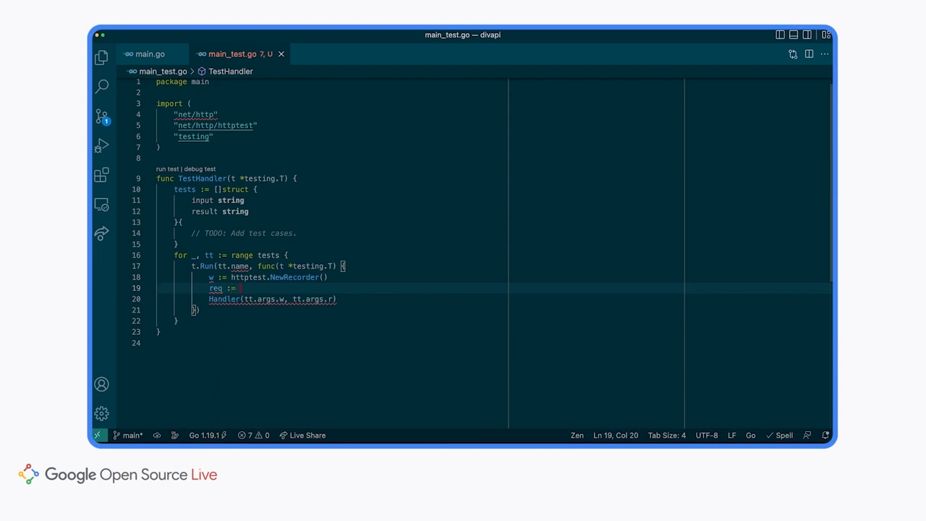
pyautogui.write('httptest')
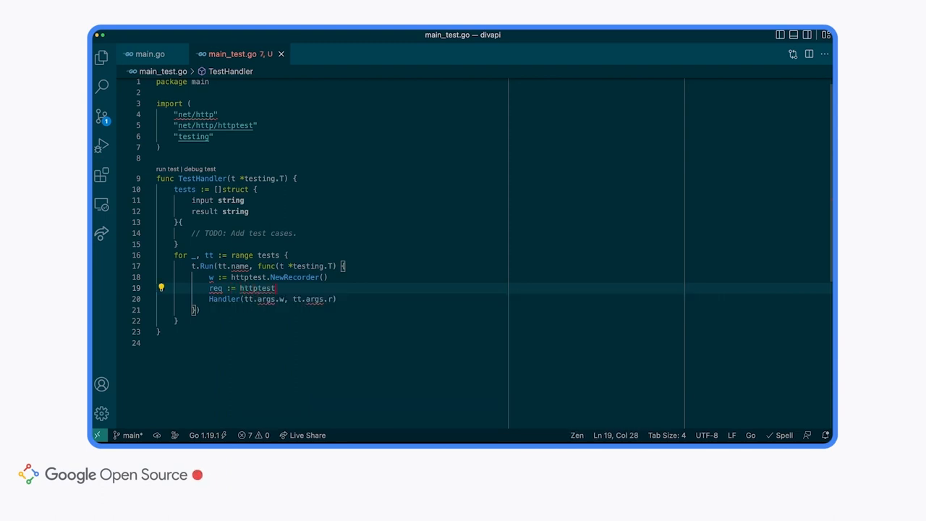
pyautogui.write('NewRequest(http.MethodPost')
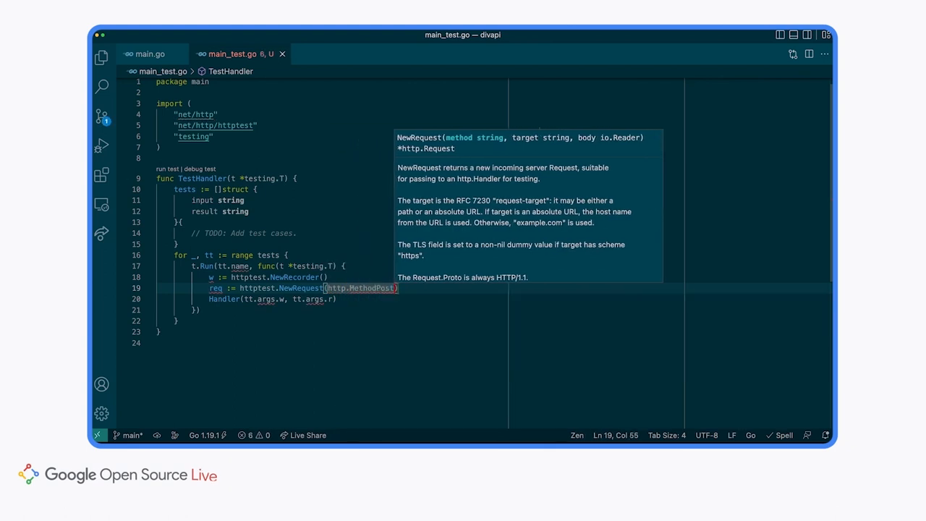
pyautogui.write(', ""')
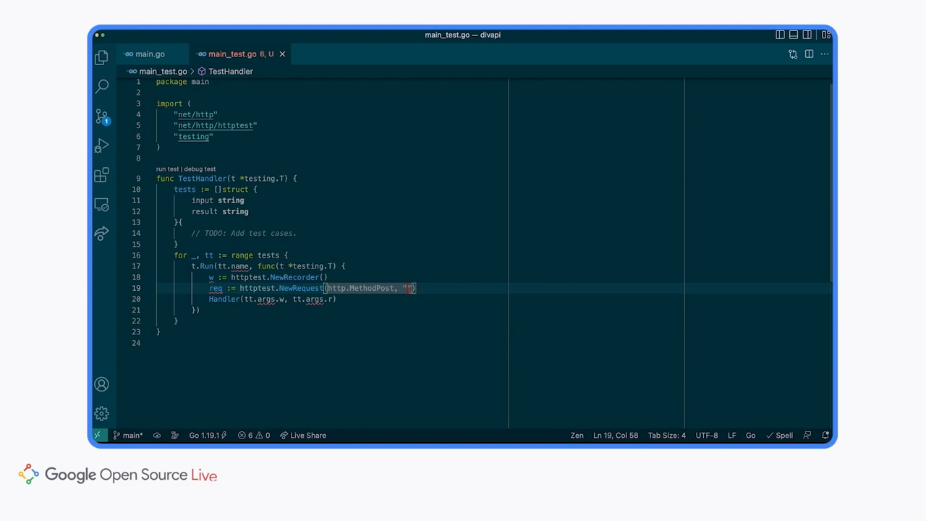
pyautogui.write('http://')
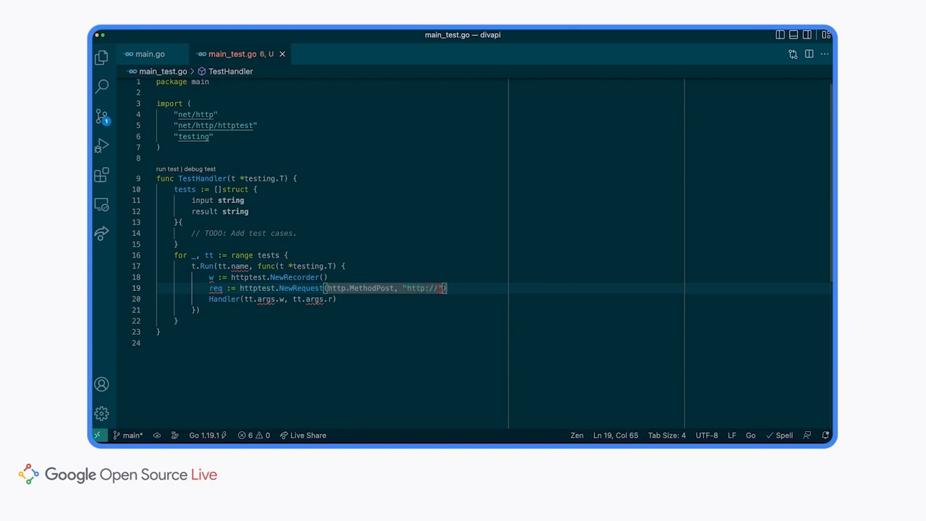
pyautogui.write('localhost:')
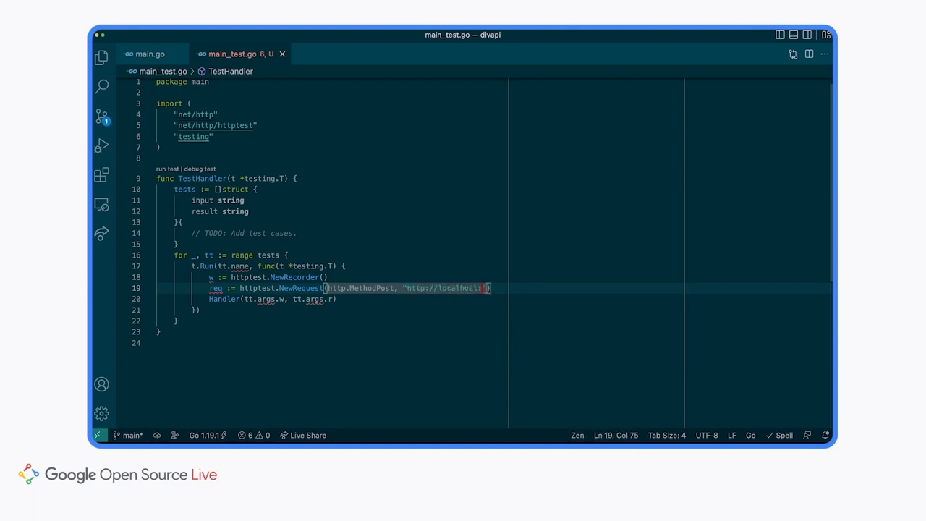
pyautogui.write('8080')
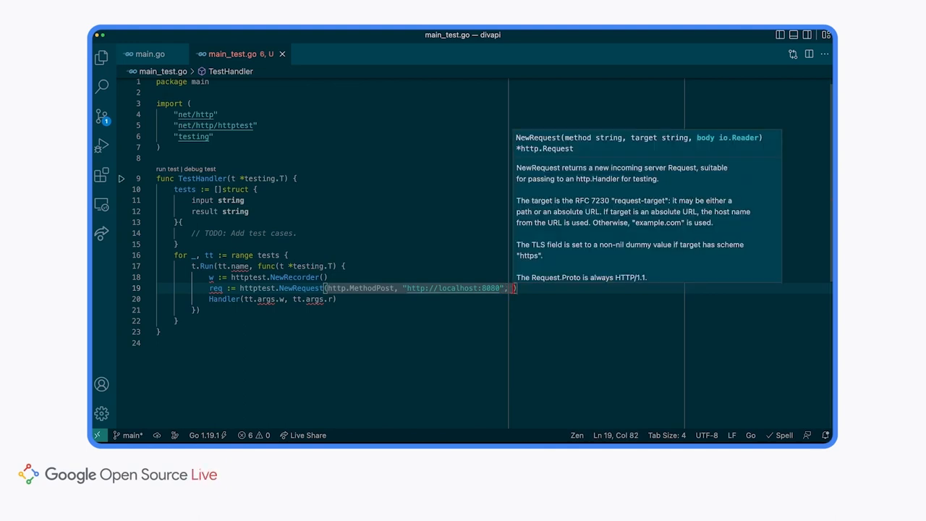
pyautogui.write('strings.N')
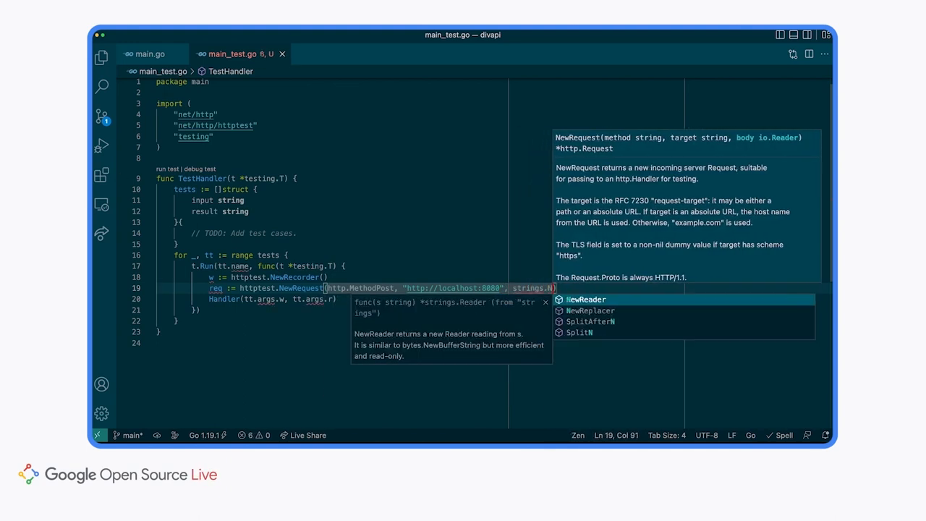
pyautogui.click(586, 298)
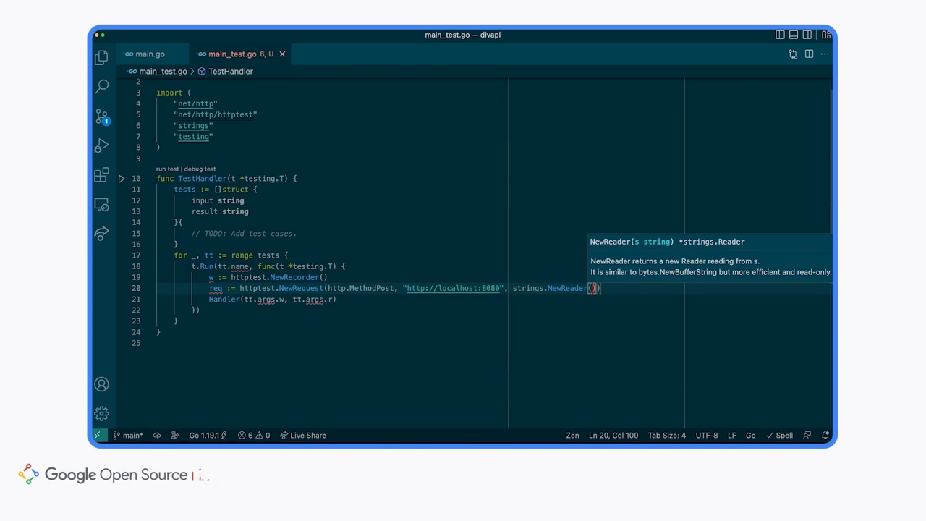
pyautogui.write('tt.input')
pyautogui.click(494, 299)
pyautogui.write('Handler(w, ')
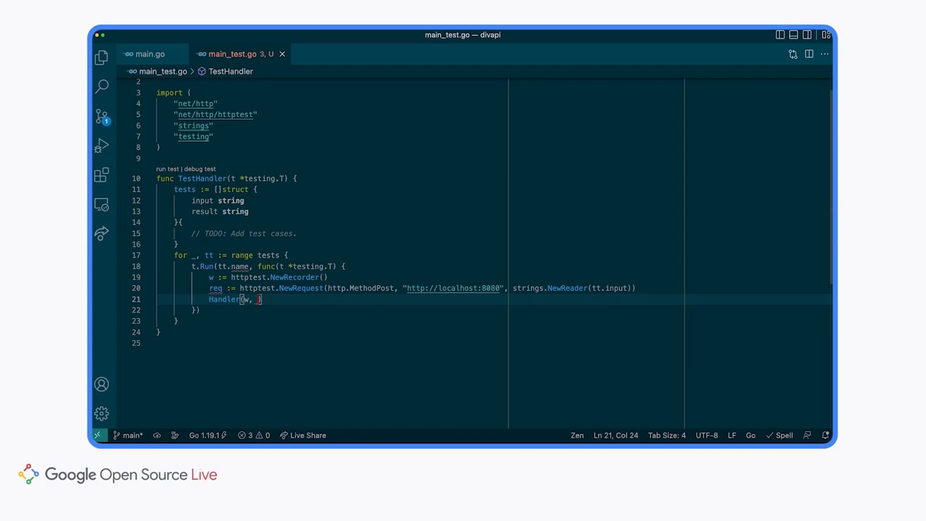
# Call Handler(w, req) and use tt.input as the subtest name
pyautogui.write('req')
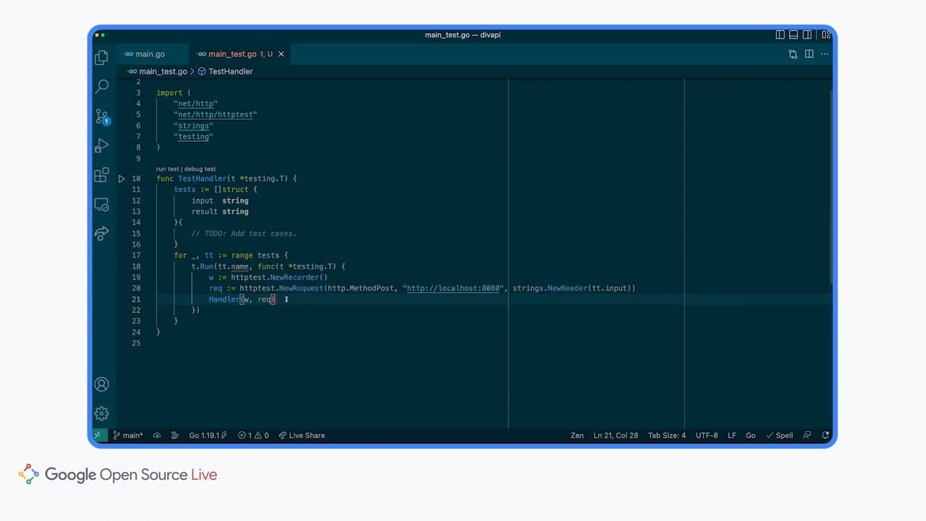
pyautogui.moveTo(239, 266)
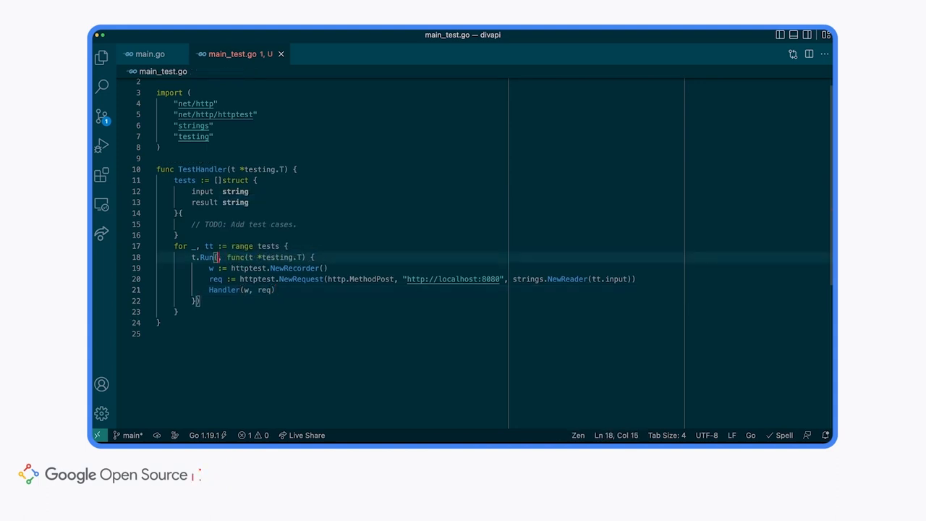
pyautogui.write('tt.input,')
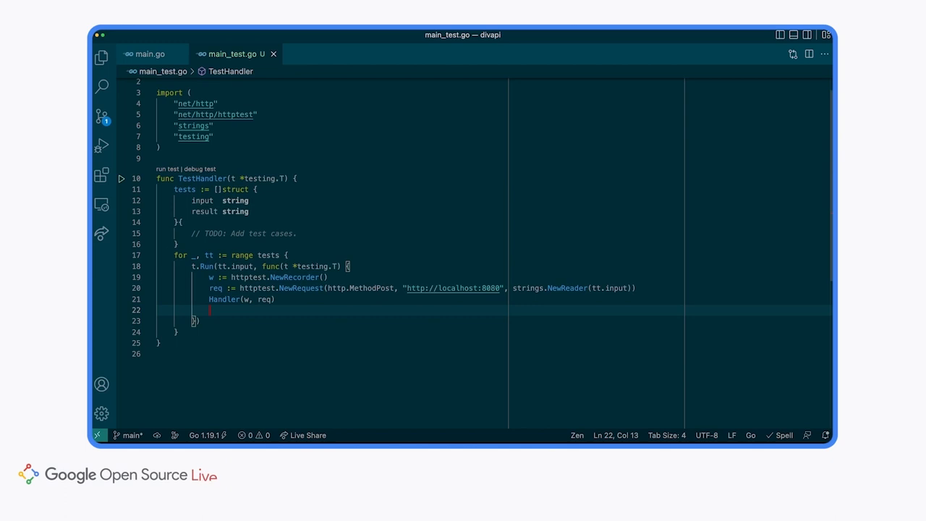
# Fail via t.Fatalf when strings.TrimSpace(w.Body.String()) differs from tt.result; delete the TODO
pyautogui.write('if got :=')
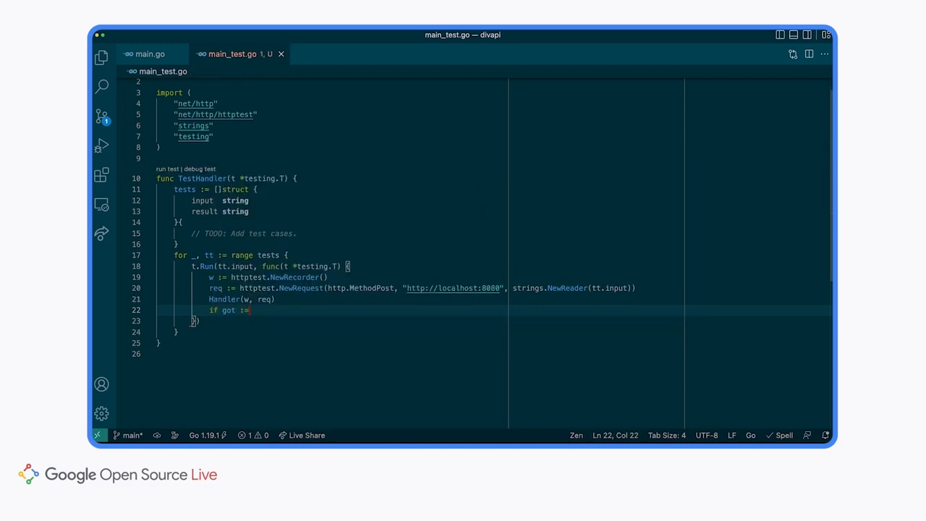
pyautogui.write('strings.')
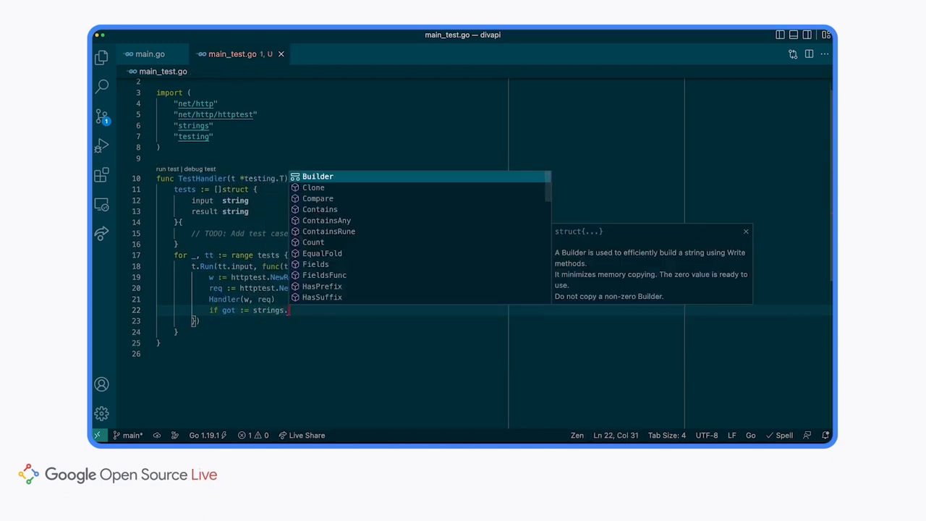
pyautogui.write('TrimSpace(')
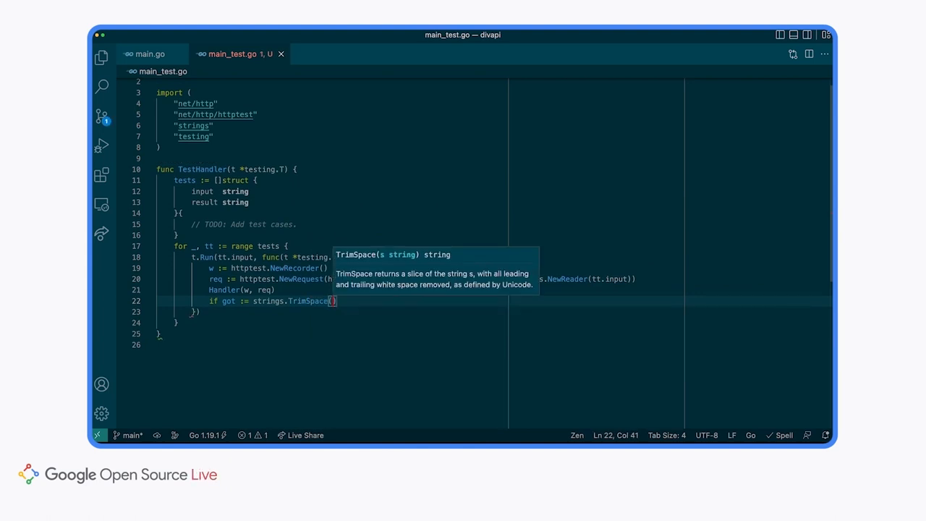
pyautogui.write('w.Body.String()')
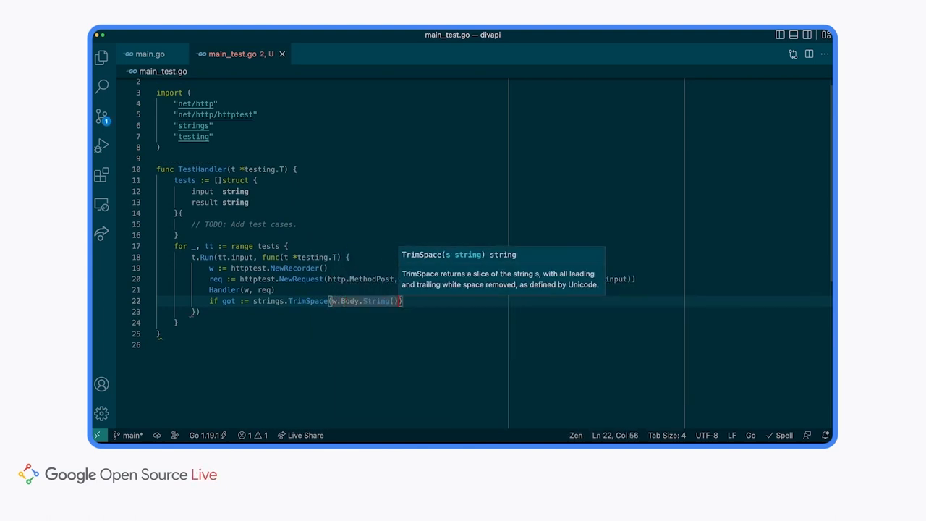
pyautogui.write('; got != wan')
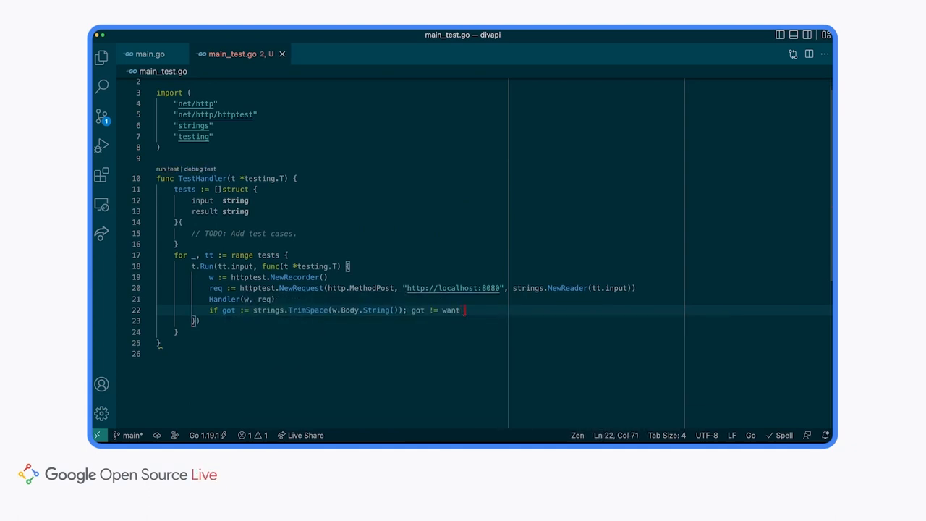
pyautogui.write('t')
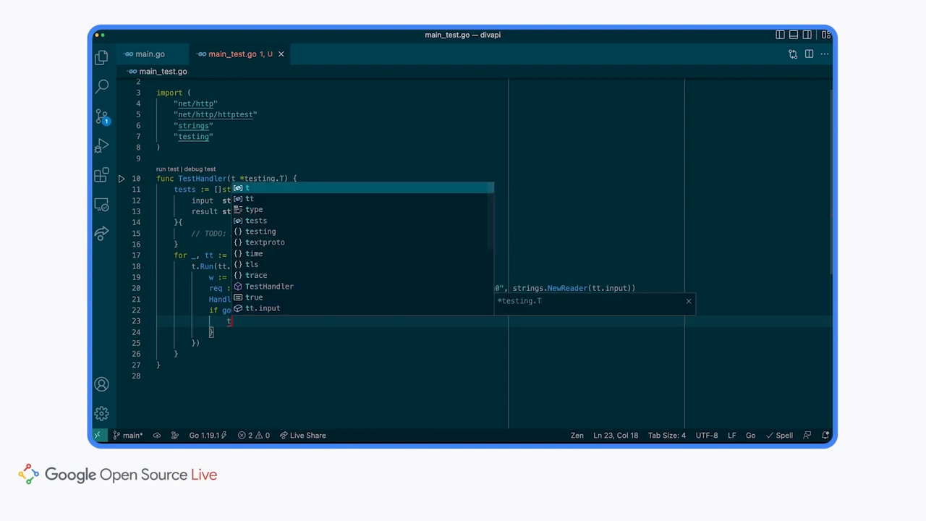
pyautogui.write('.Fatalf("got %v, want %')
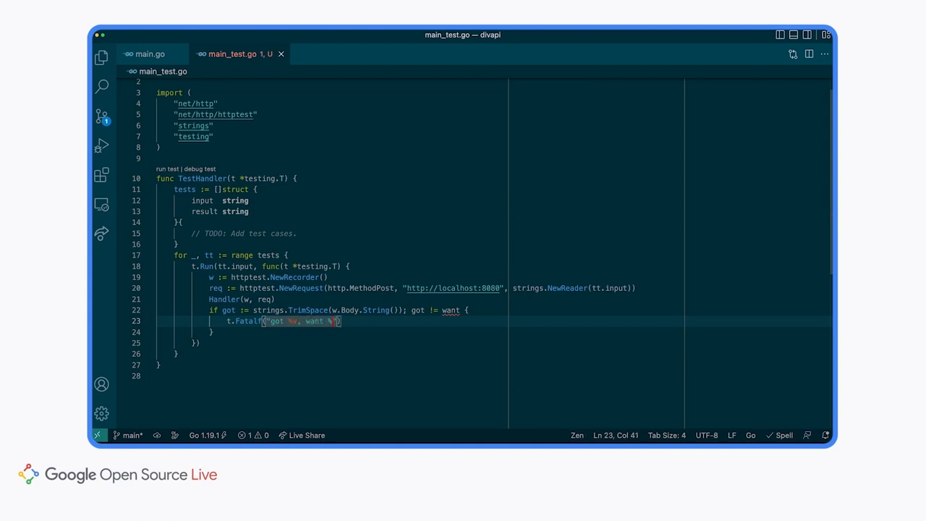
pyautogui.write(', got)')
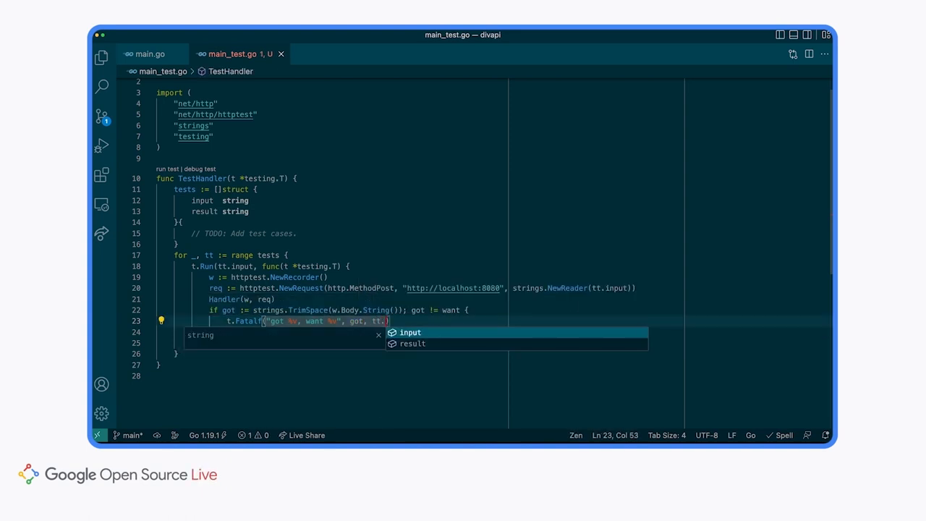
pyautogui.write('tt')
pyautogui.write('result')
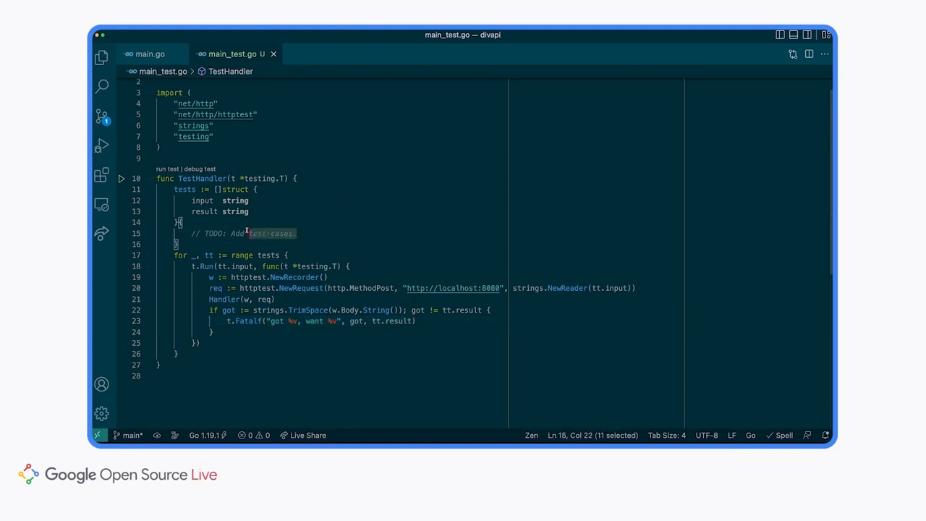
pyautogui.press('Delete')
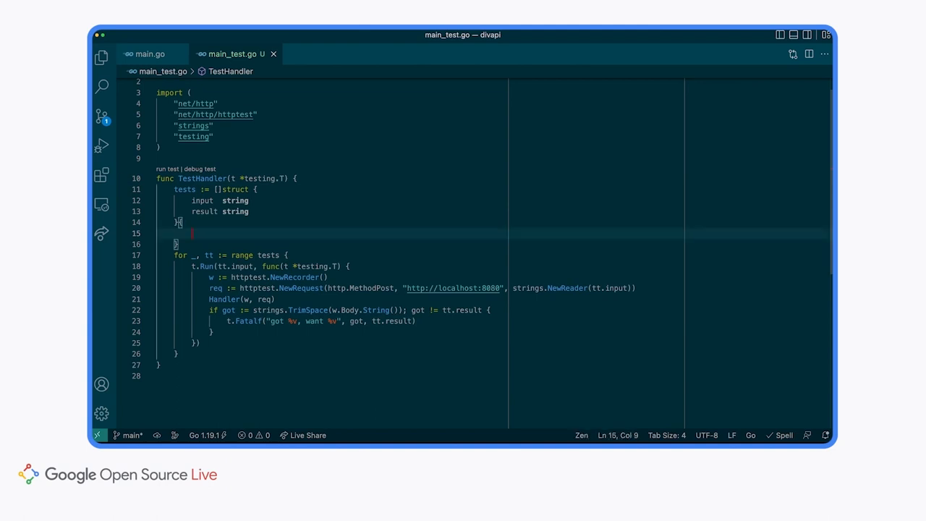
# Add test cases x 4 y 2 → 2 and x 6 y 2 → 3, then run go test -v
pyautogui.write('{input: }')
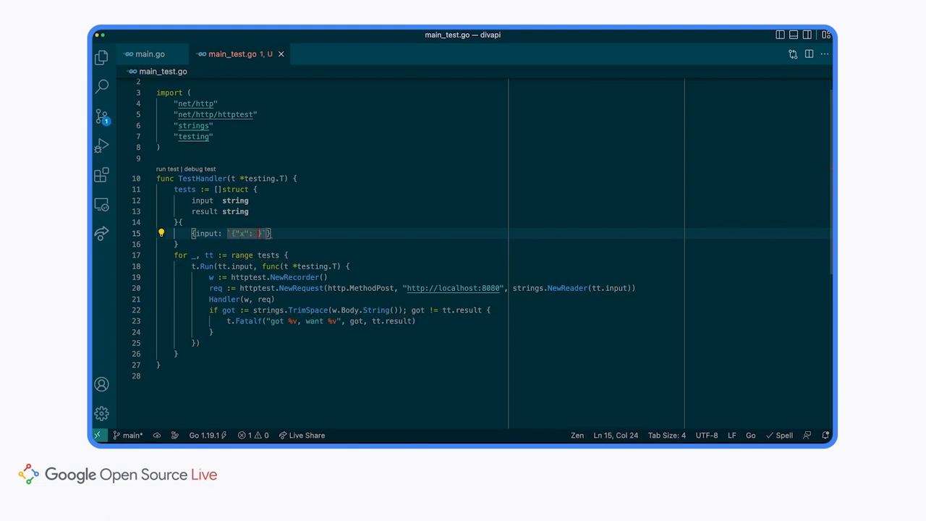
pyautogui.write(':4,"y":2')
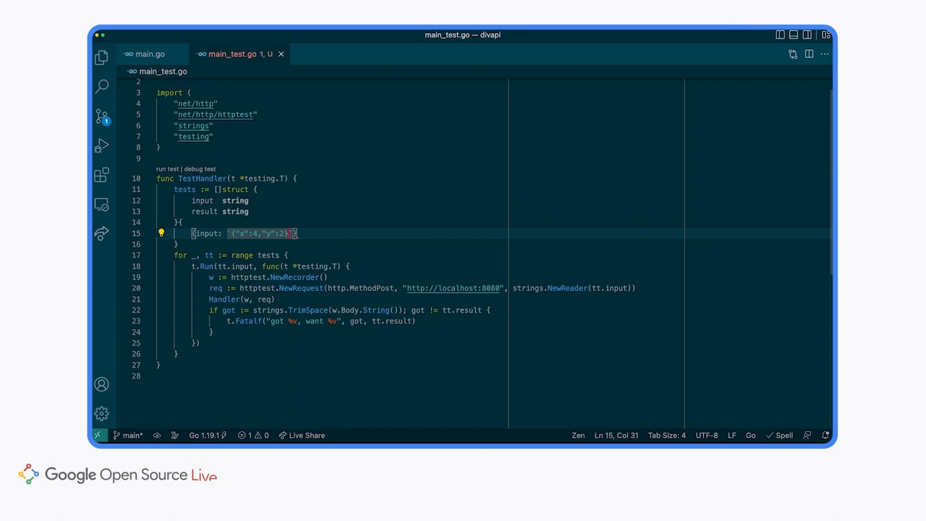
pyautogui.write(', result: `{"result":')
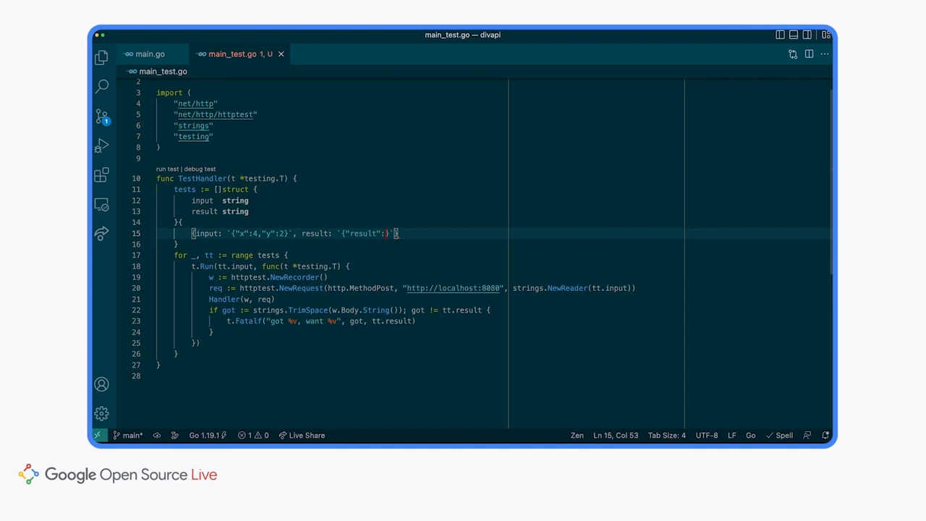
pyautogui.write('2')
pyautogui.write('{input: `{"x":6,"y":2}`, result: `{"result": 3}`},')
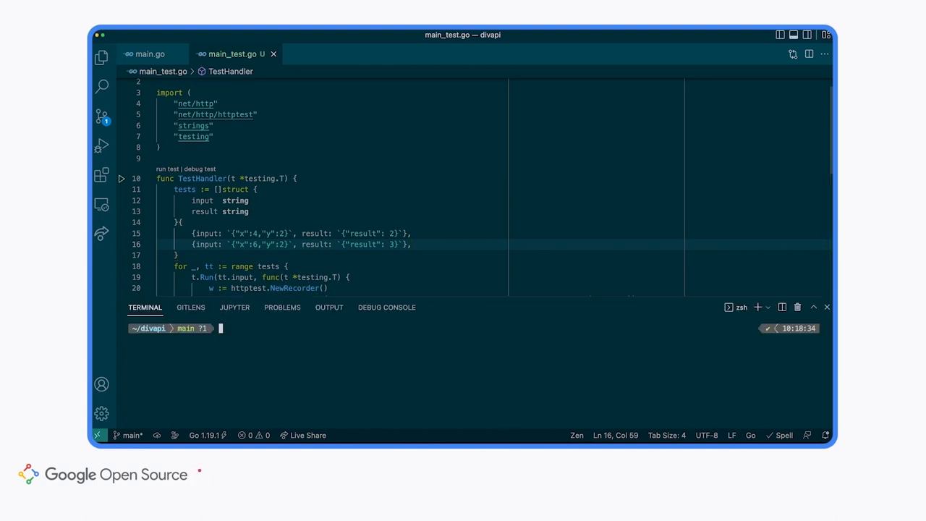
pyautogui.write('go test -vb')
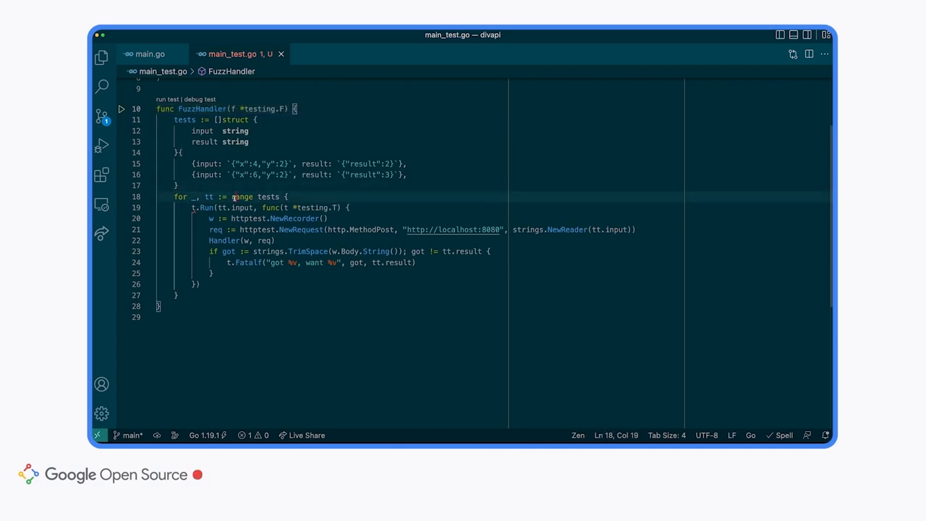
# Add a separate loop seeding the fuzz corpus with f.Add(tt.input) for each case
pyautogui.press('Enter')
pyautogui.write('for _, tt := range tests {')
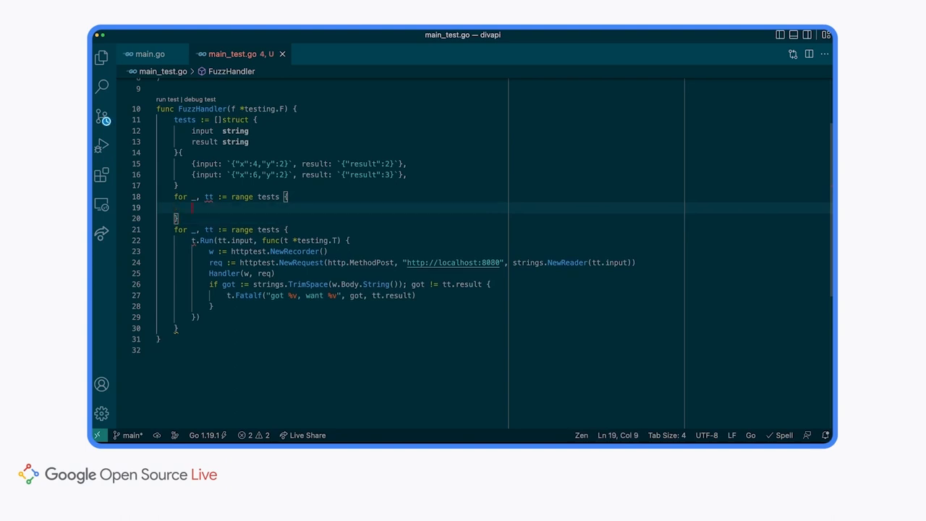
pyautogui.write('f.Add()')
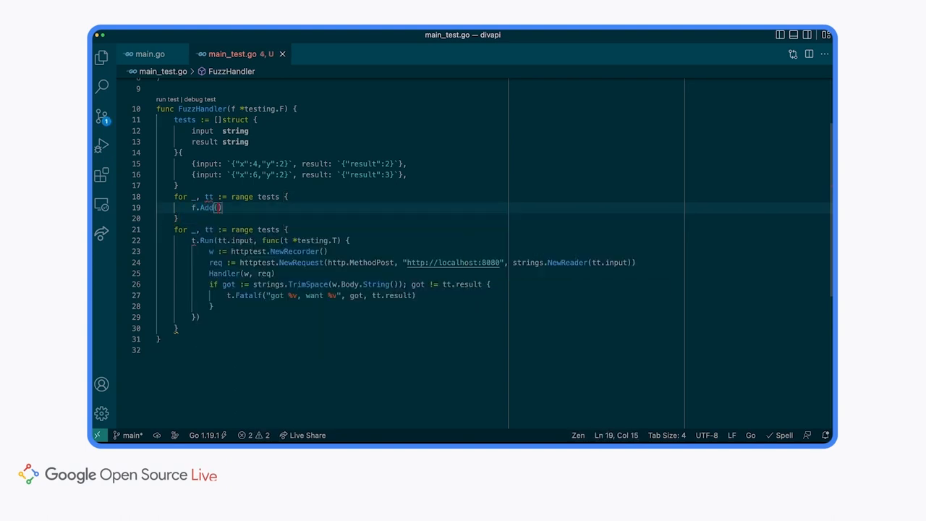
pyautogui.write('tt.')
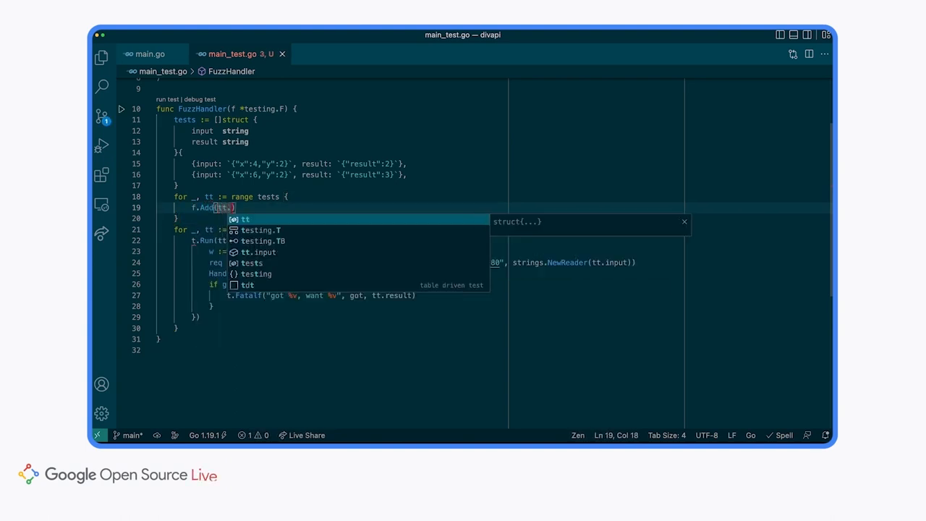
pyautogui.write('input')
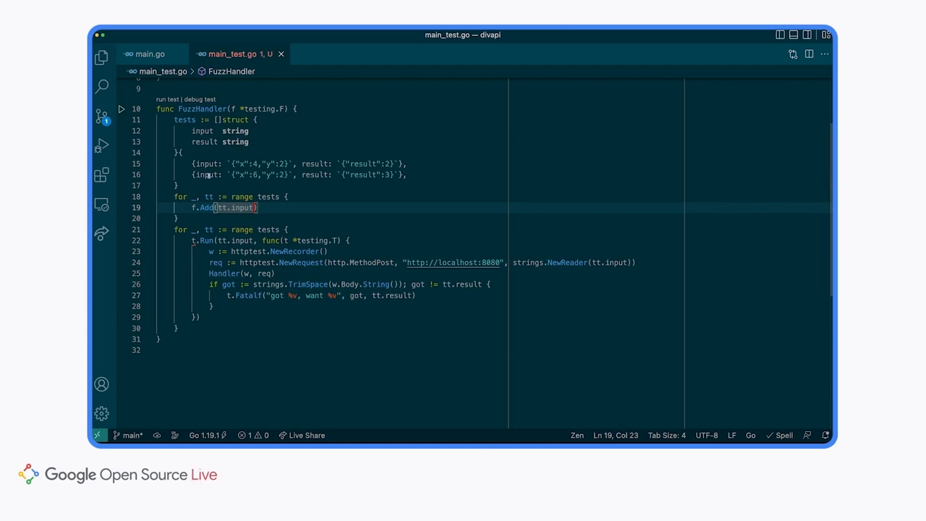
pyautogui.moveTo(208, 163)
pyautogui.write('f.Fuzz(func(t *testing.T, a string')
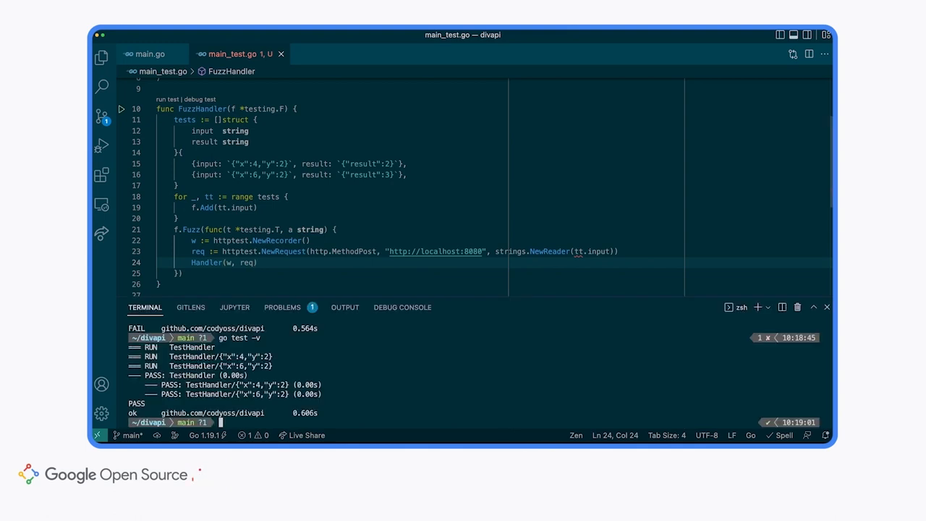
# Type 'got' while working through the tt.input build failure from go test
pyautogui.write('got')
pyautogui.click(331, 229)
pyautogui.write('input')
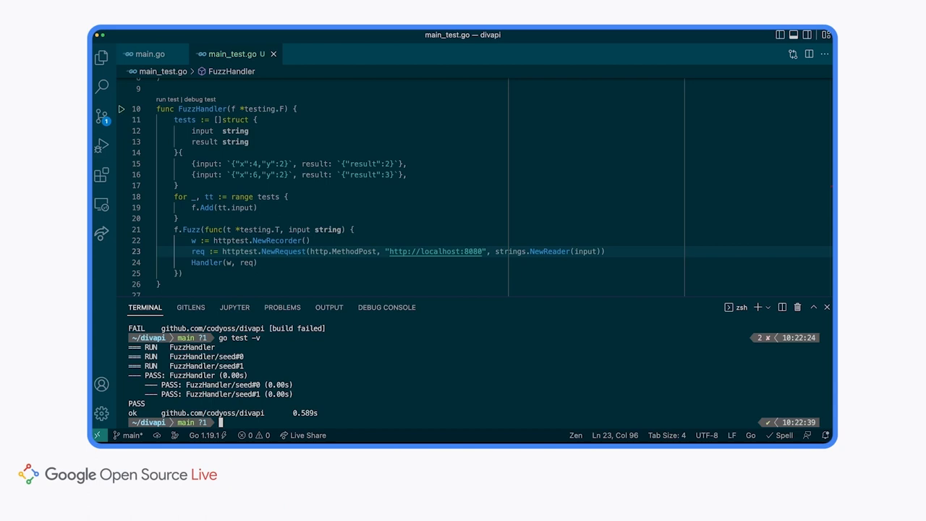
pyautogui.moveTo(345, 391)
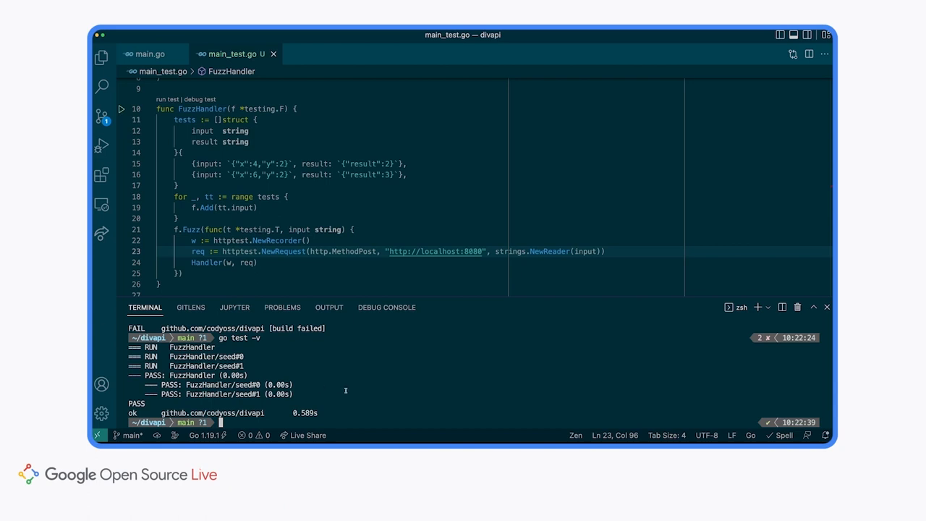
# Start the go test -fuzz=. run in the integrated terminal
pyautogui.write('go test -fuzz=.')
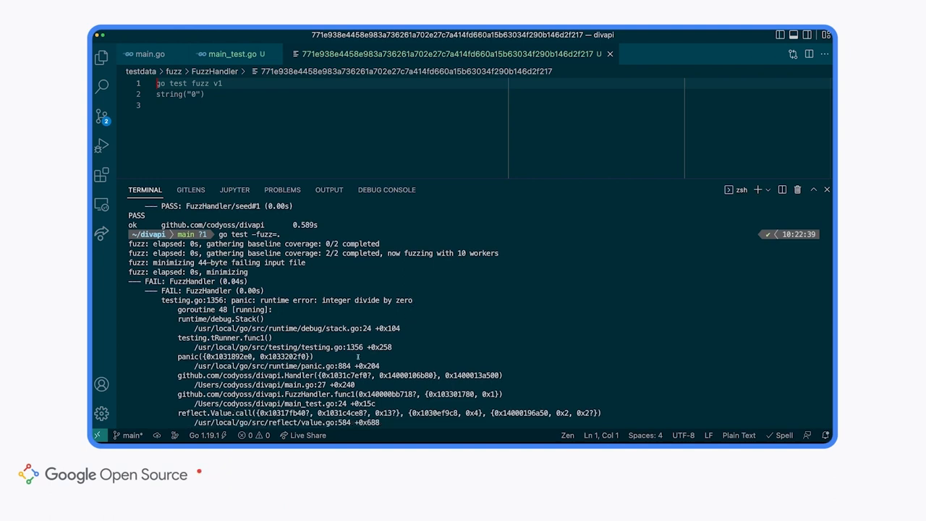
pyautogui.moveTo(257, 384)
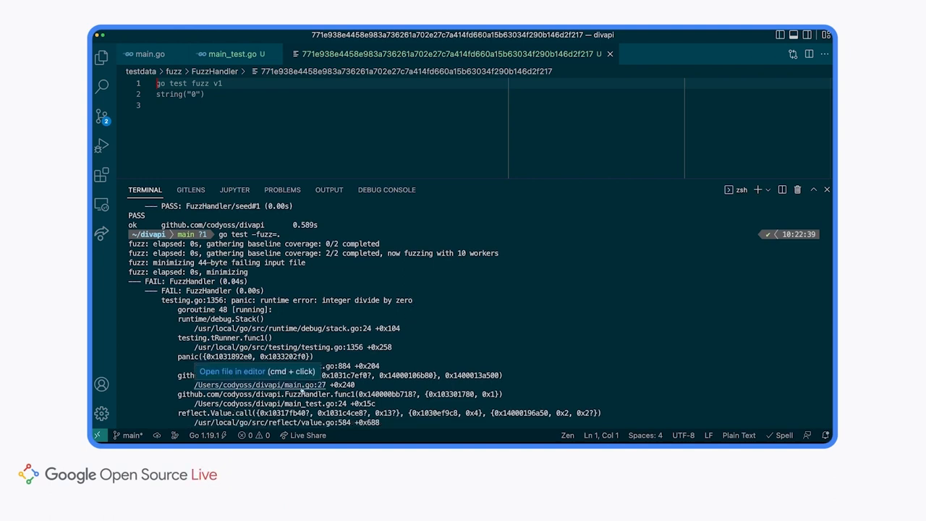
# In main.go, return a StatusBadRequest 'unable to divide by 0' error when req.Y is 0
pyautogui.click(258, 385)
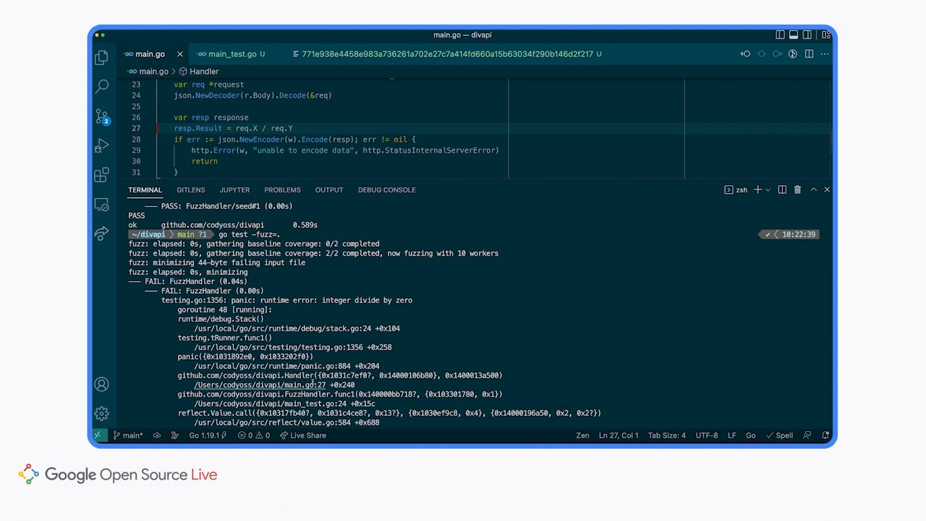
pyautogui.click(827, 190)
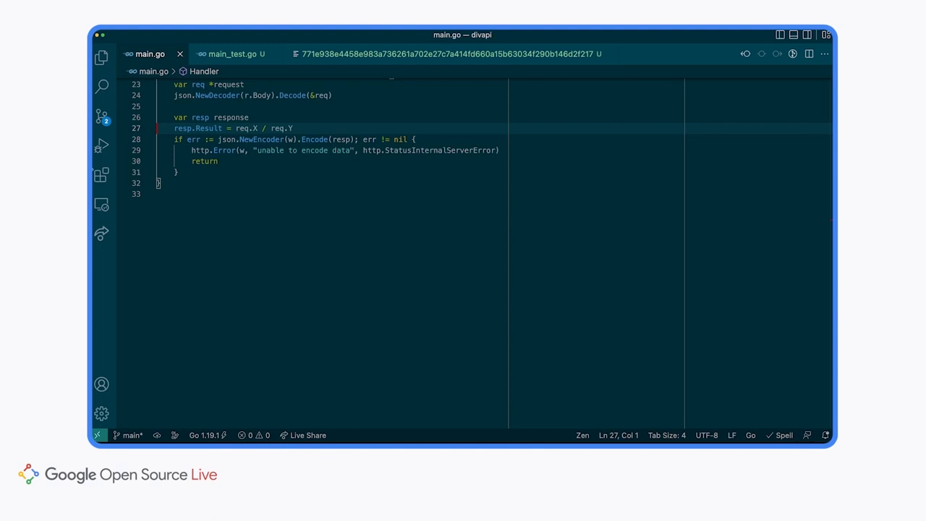
pyautogui.press('Enter')
pyautogui.write('if req.Y')
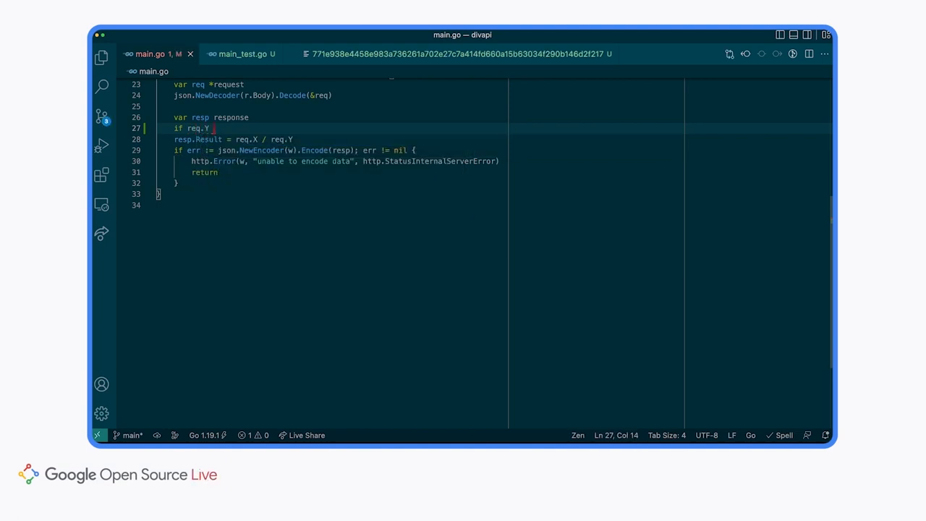
pyautogui.write('== 0 {')
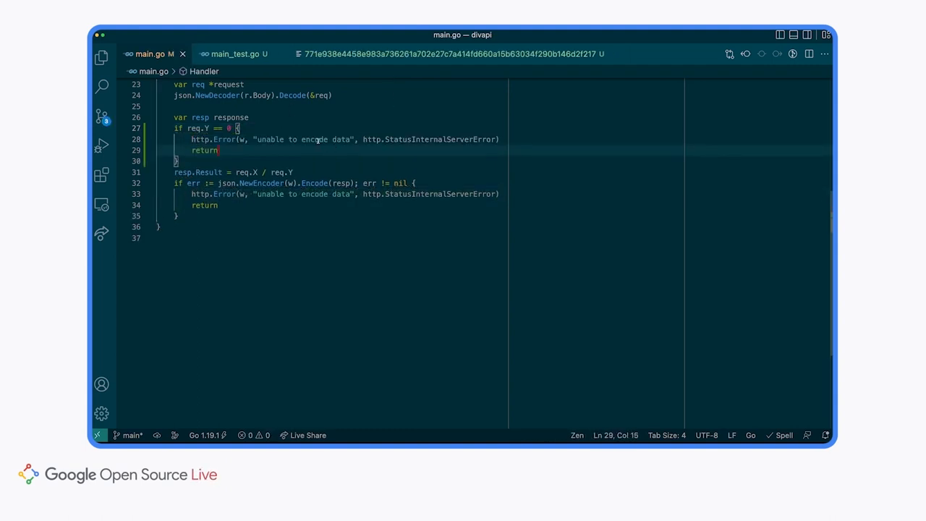
pyautogui.doubleClick(314, 139)
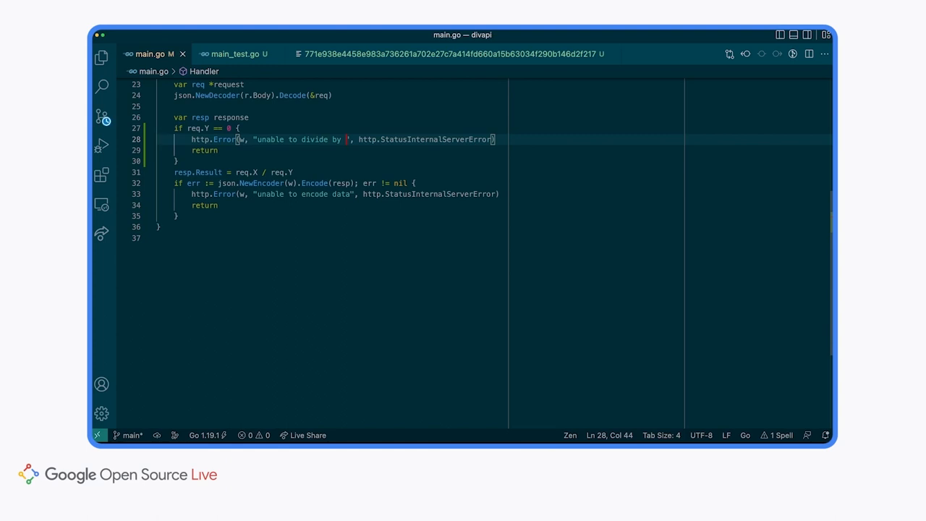
pyautogui.write('0')
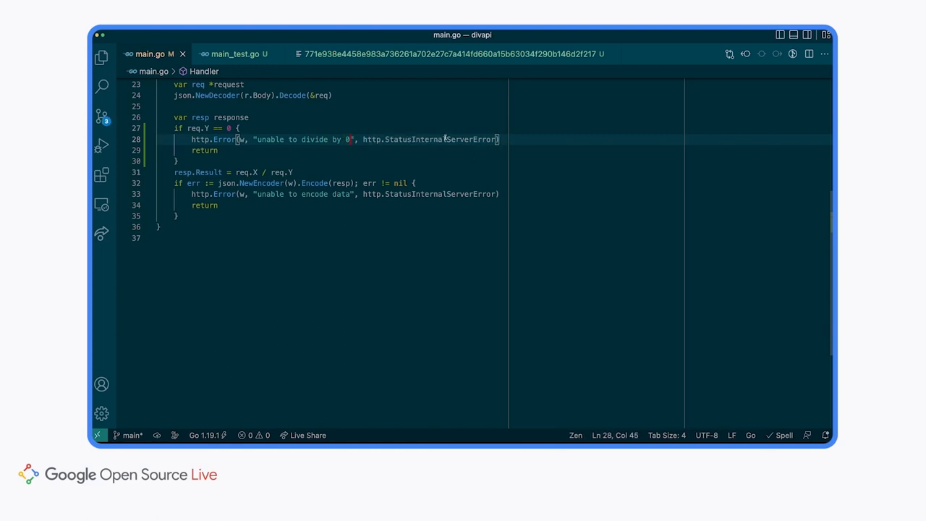
pyautogui.write('StB')
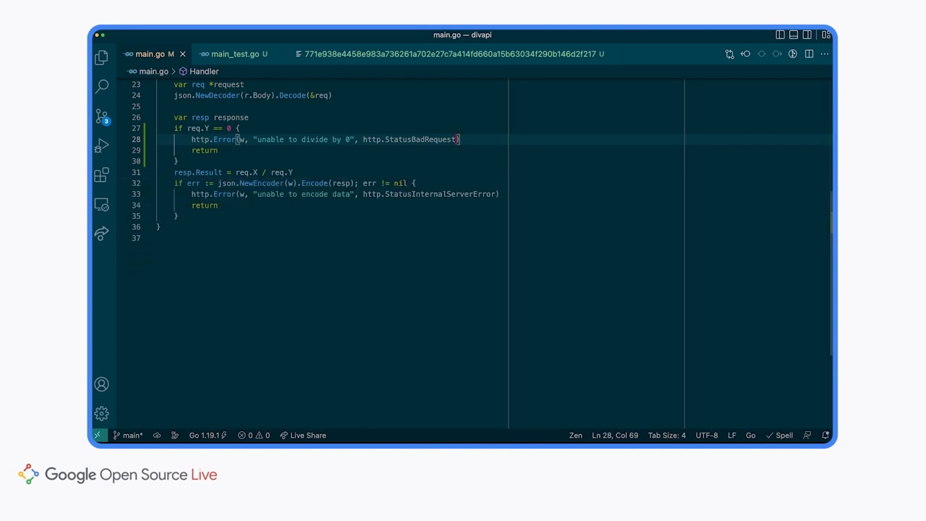
pyautogui.click(102, 58)
pyautogui.write('go test -v')
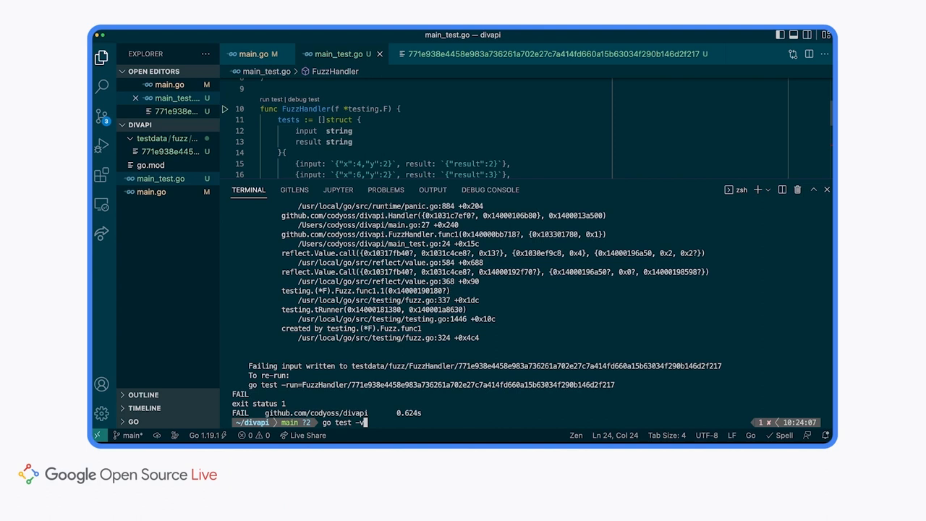
pyautogui.press('enter')
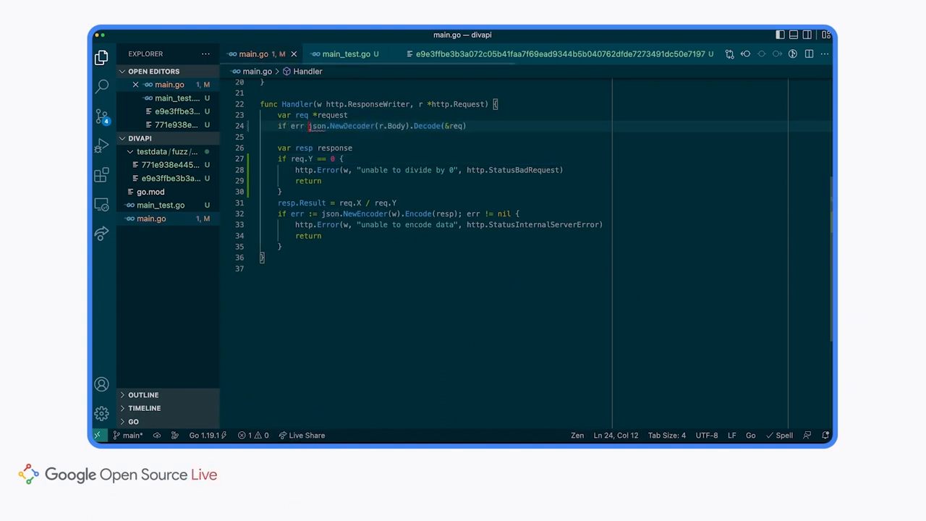
# Wrap the Decode(&req) call in an err := check returning an 'unable to decoding data' http.Error
pyautogui.write(':=')
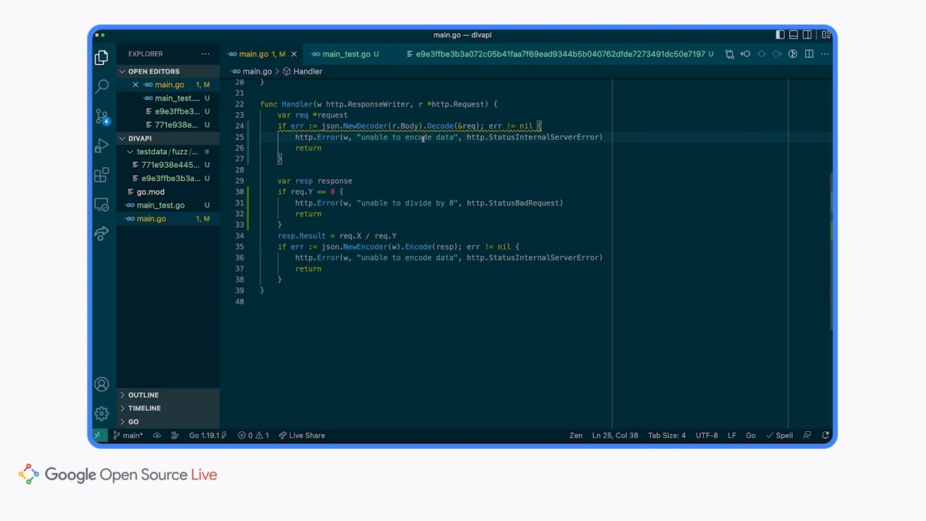
pyautogui.write('decoding')
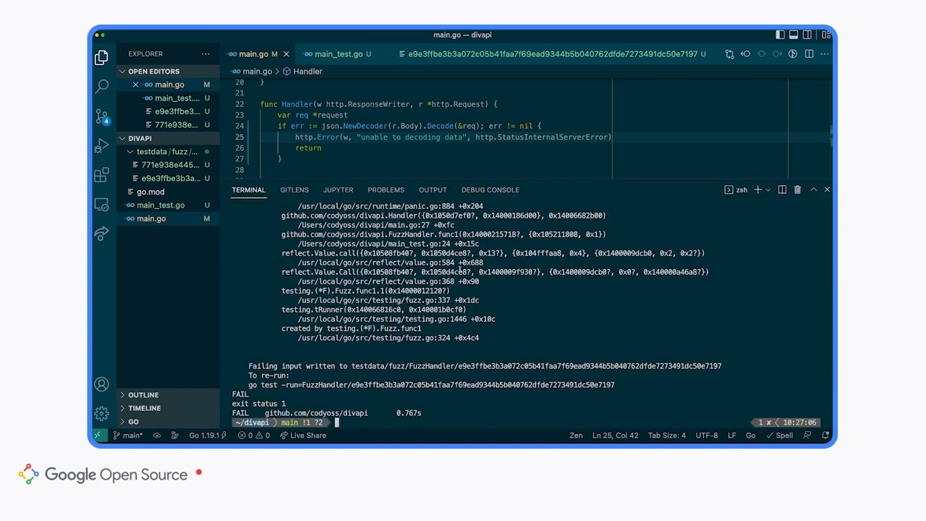
# Run go test -v to confirm seeds and corpus entries pass, then enter go test -fuzz=
pyautogui.write('go test -v')
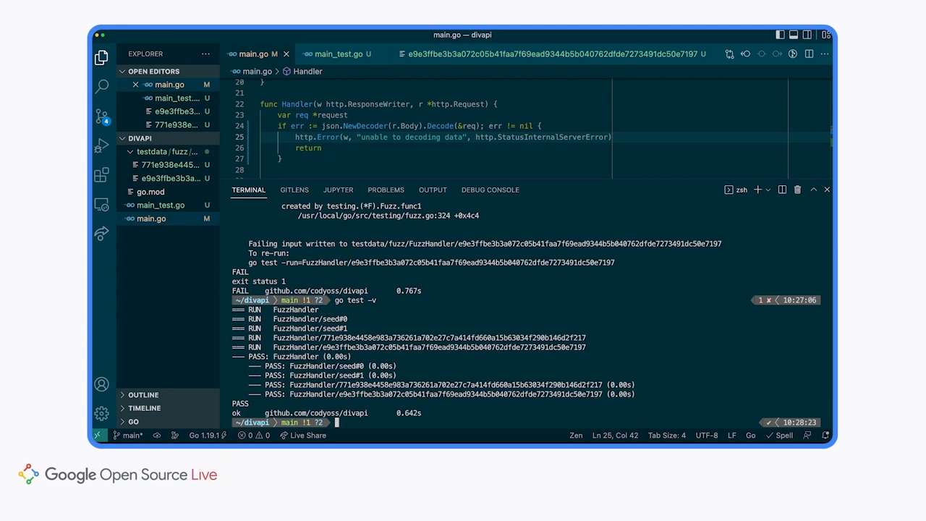
pyautogui.write('go test')
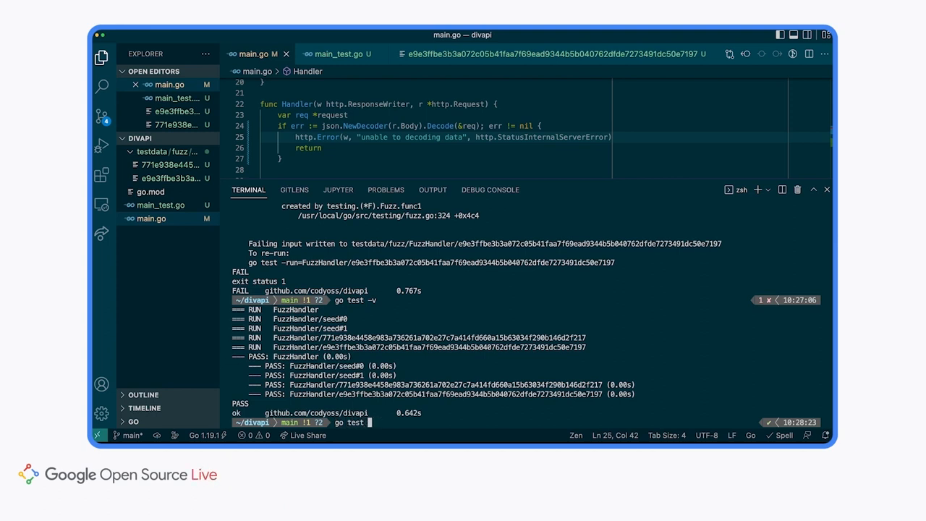
pyautogui.write('-fuzz=.')
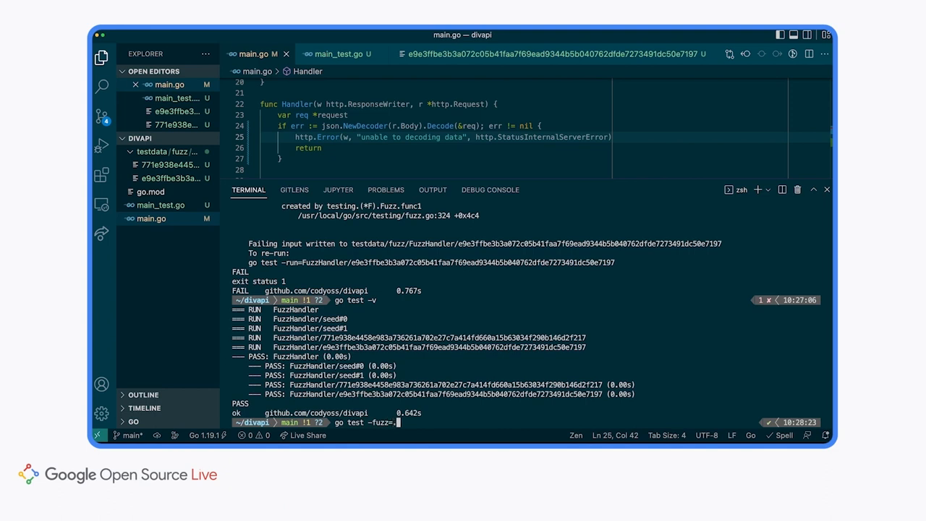